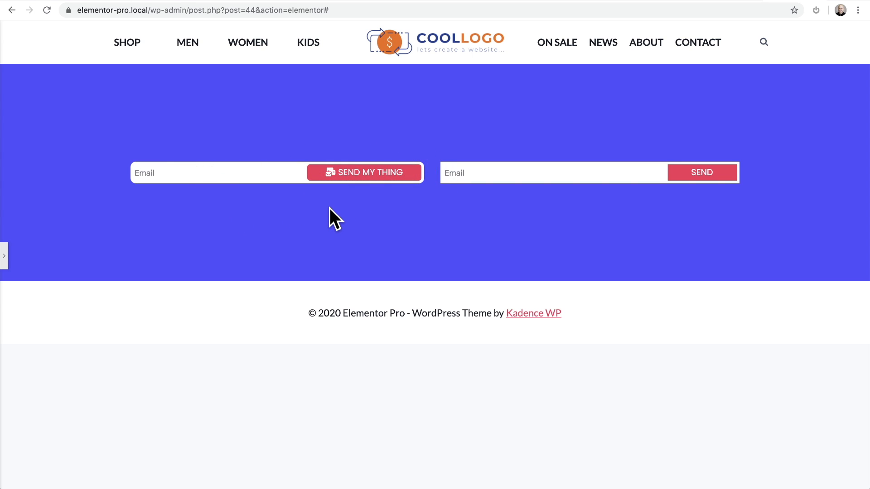
Step: Add a new empty section and give it a minimum height of 400 px
left_click(504, 172)
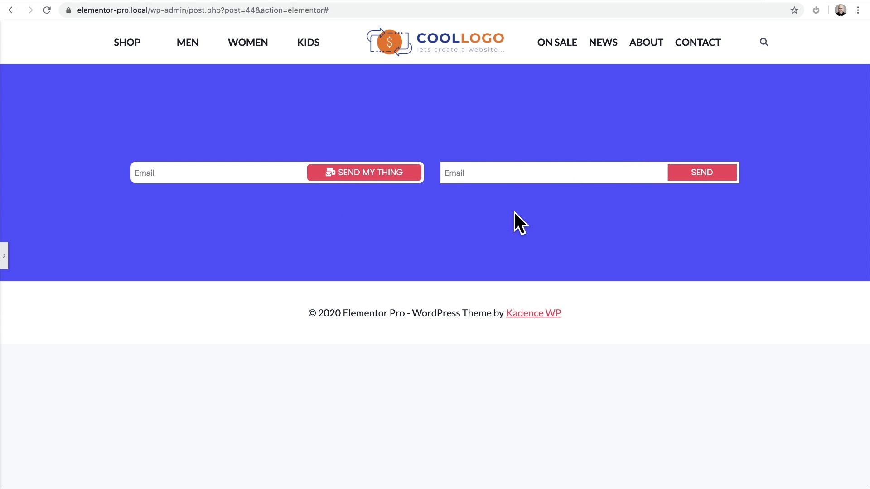
left_click(517, 212)
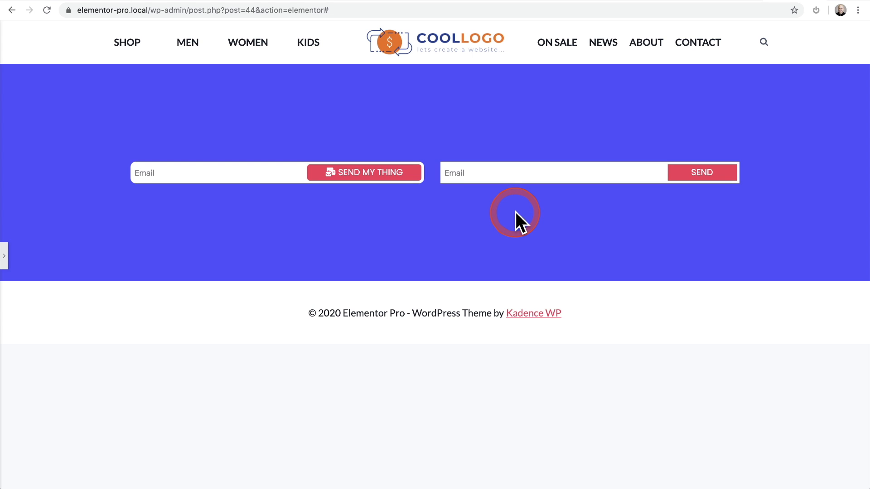
mouse_move(428, 164)
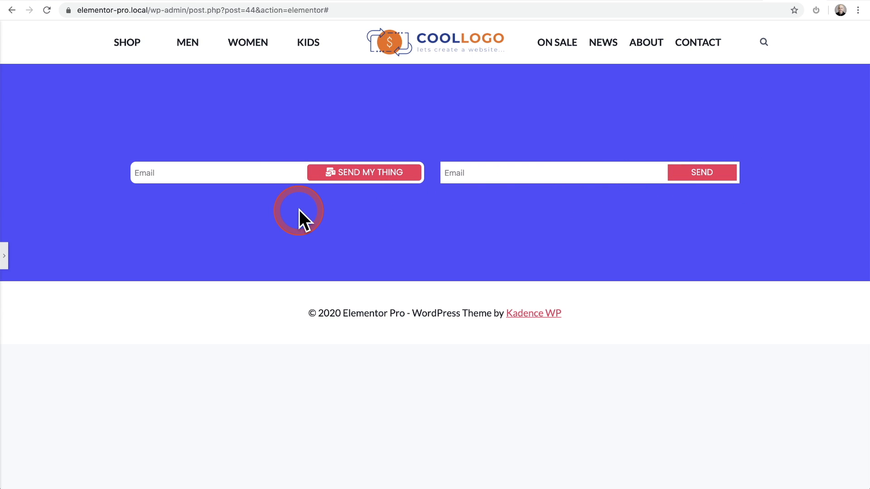
left_click(300, 217)
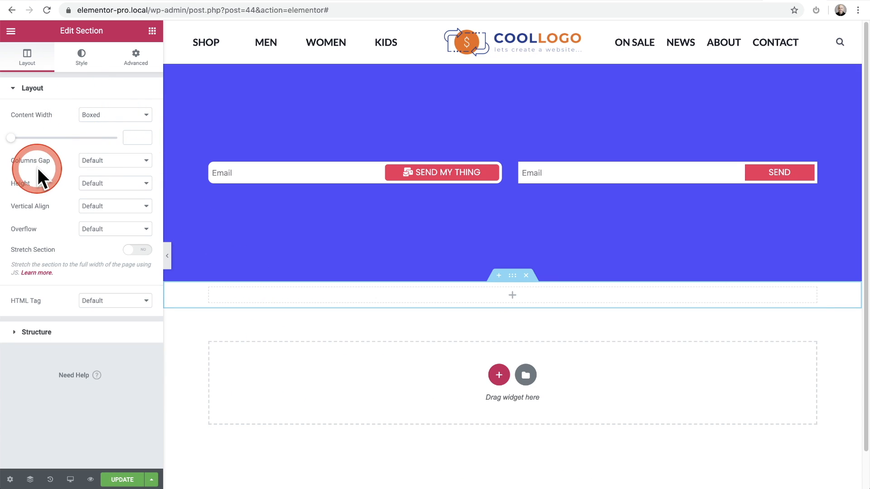
left_click(115, 182)
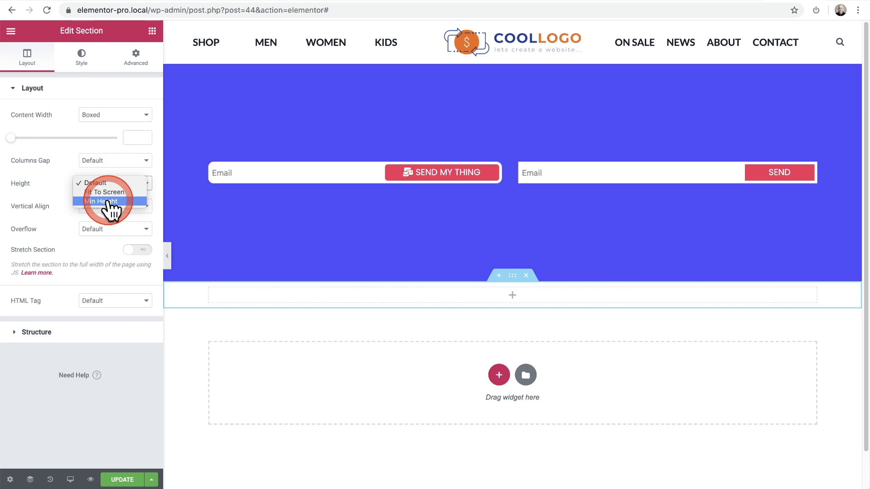
left_click(101, 202)
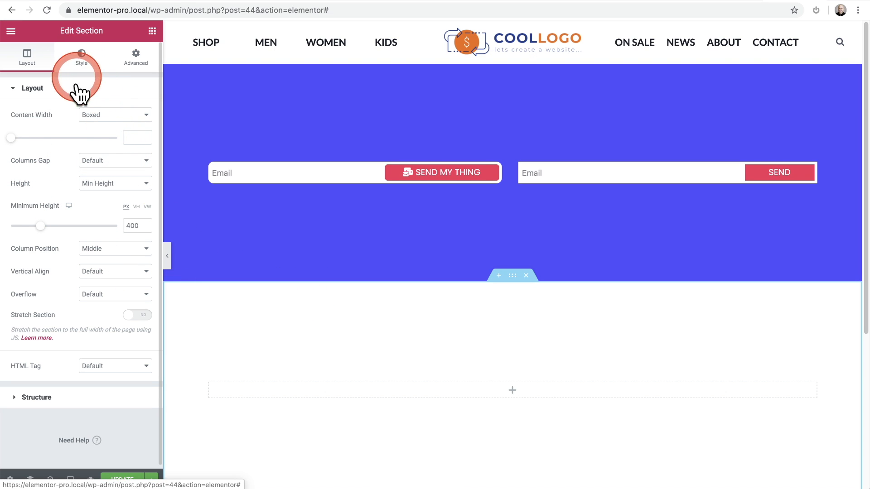
Step: Set the section background to the Accent Alt blue global colour (after trying red Accent)
left_click(81, 56)
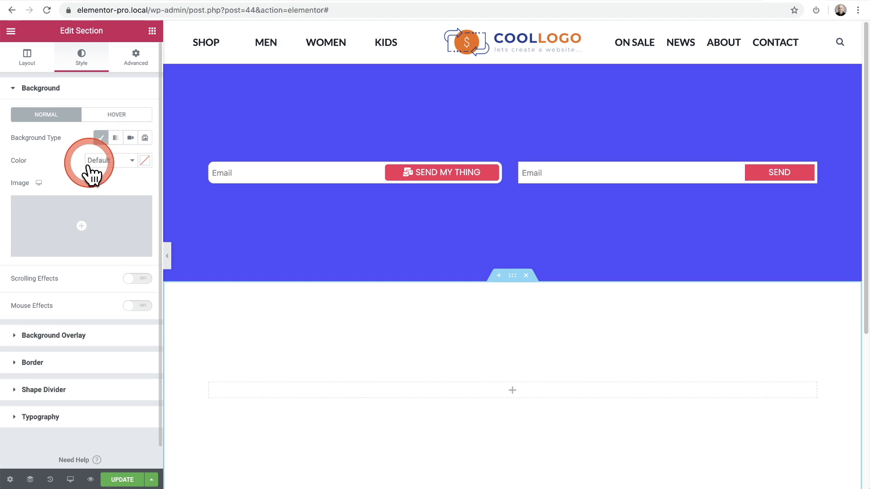
left_click(106, 161)
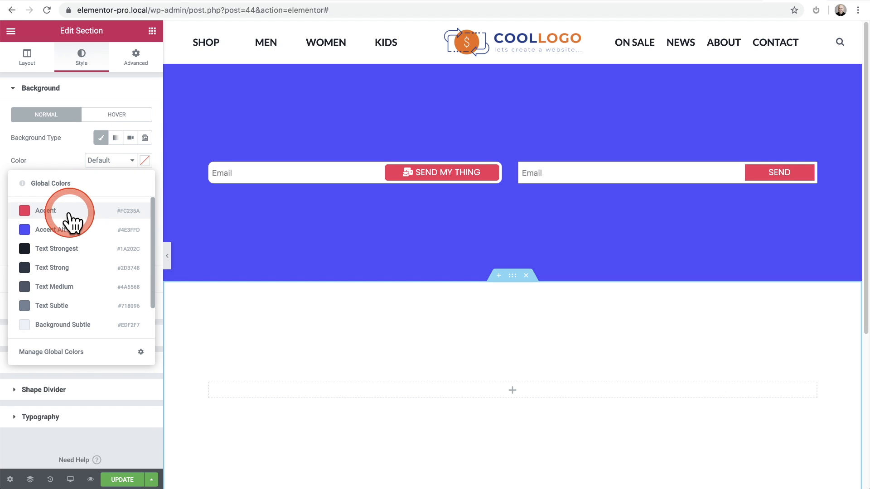
left_click(49, 229)
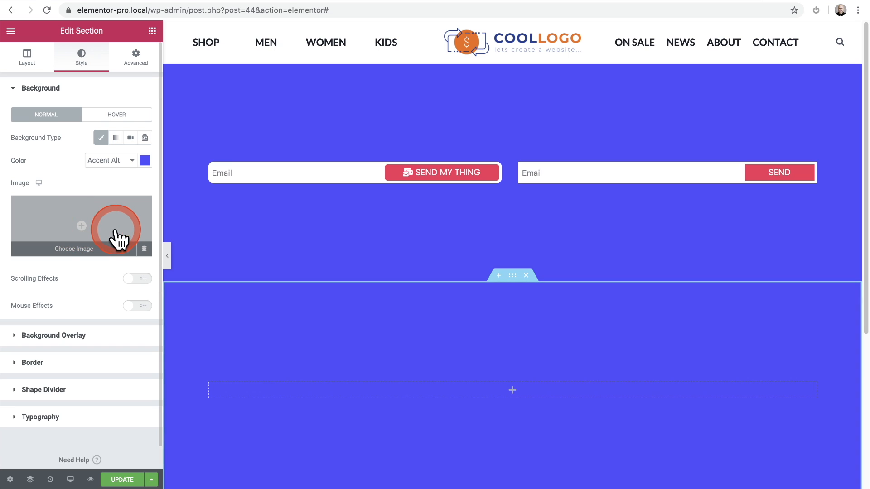
left_click(111, 160)
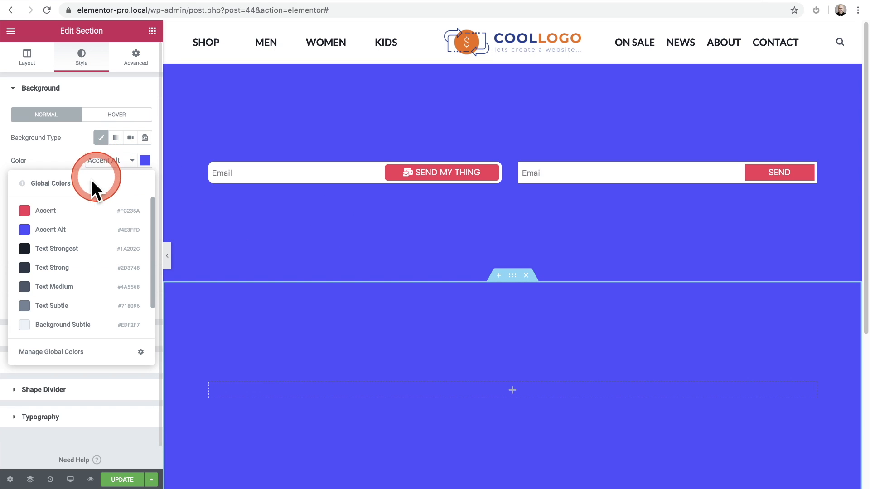
left_click(45, 210)
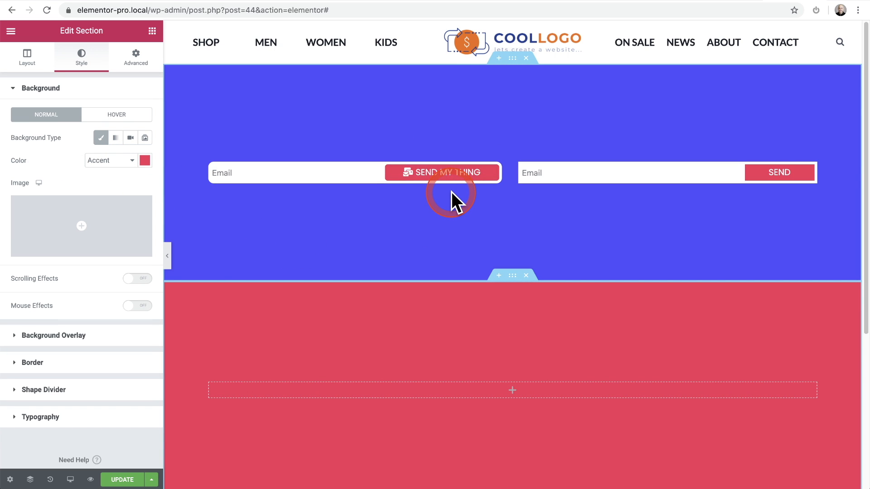
scroll("down", 3)
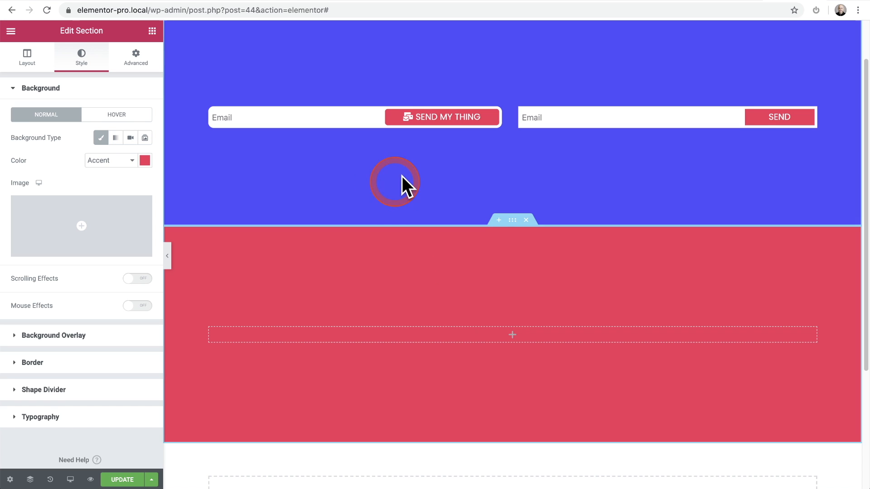
left_click(110, 161)
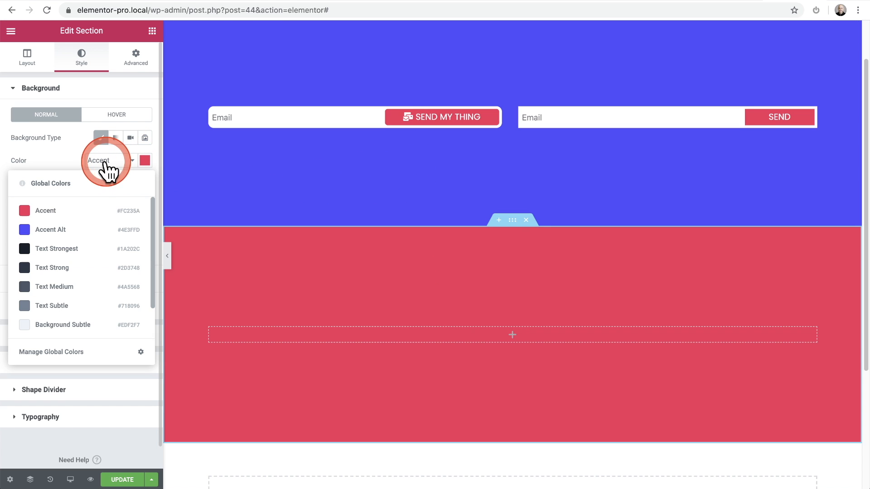
left_click(49, 230)
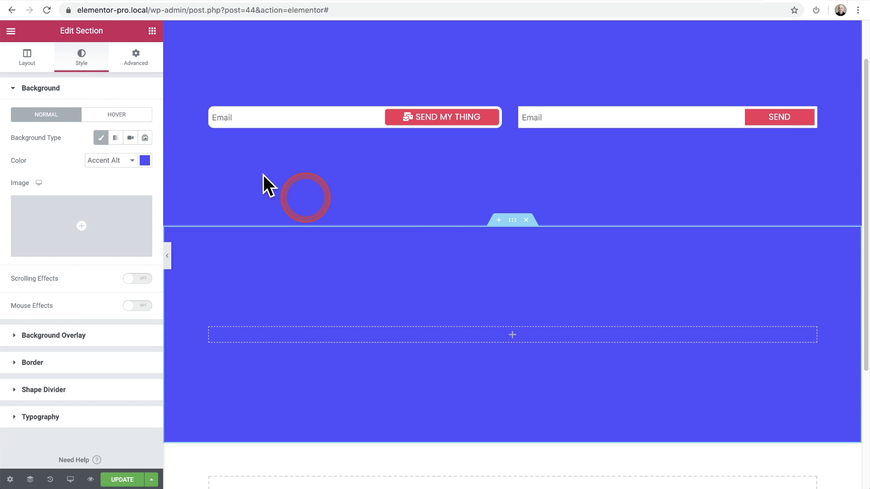
Step: Narrow the section's boxed content width to about 680 px
left_click(26, 57)
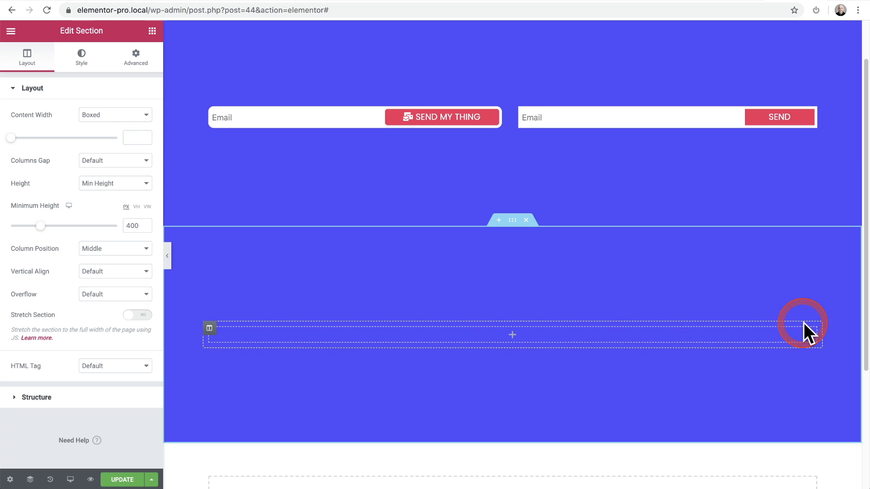
mouse_move(70, 150)
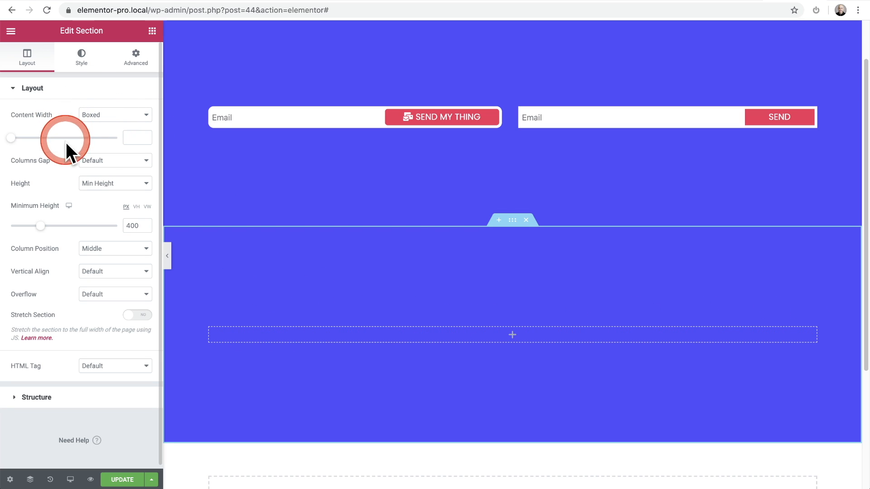
mouse_move(45, 166)
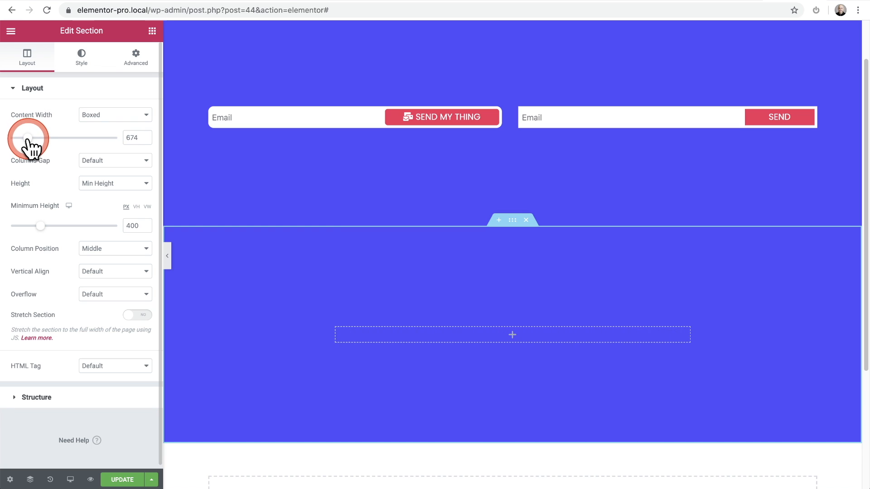
left_click_drag(27, 138, 29, 137)
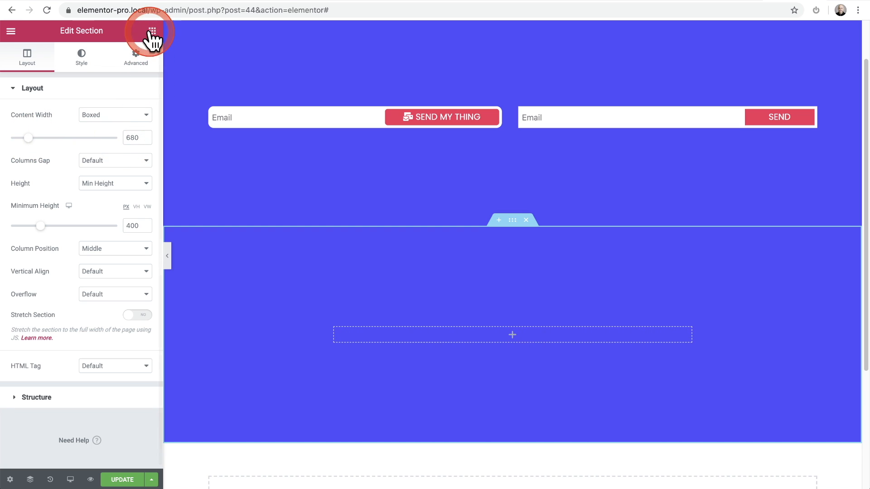
Step: Search the widgets for 'form' and drop a Form widget into the blue section
left_click(152, 31)
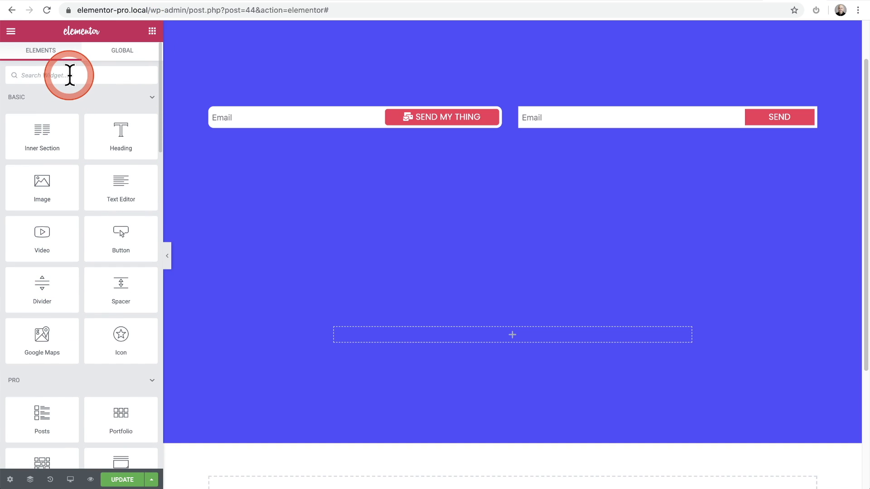
type("form")
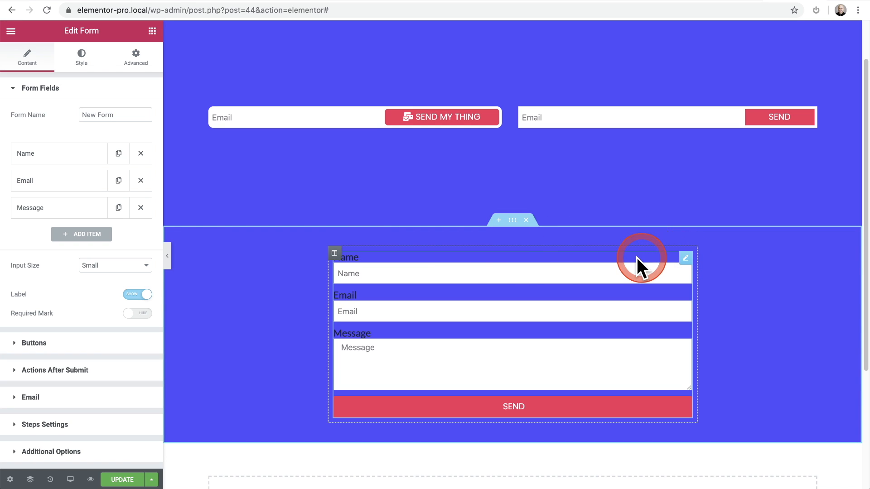
mouse_move(563, 269)
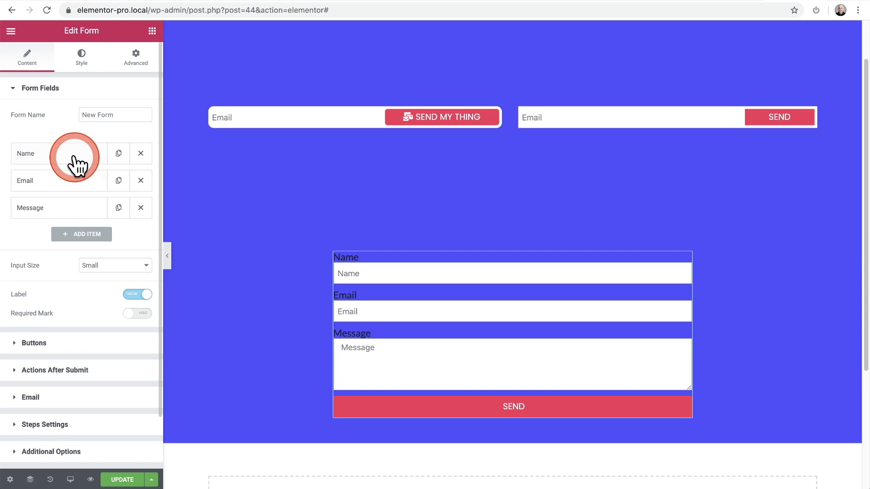
Step: Remove the Name and Message fields and make the Email field 60% wide
left_click(140, 154)
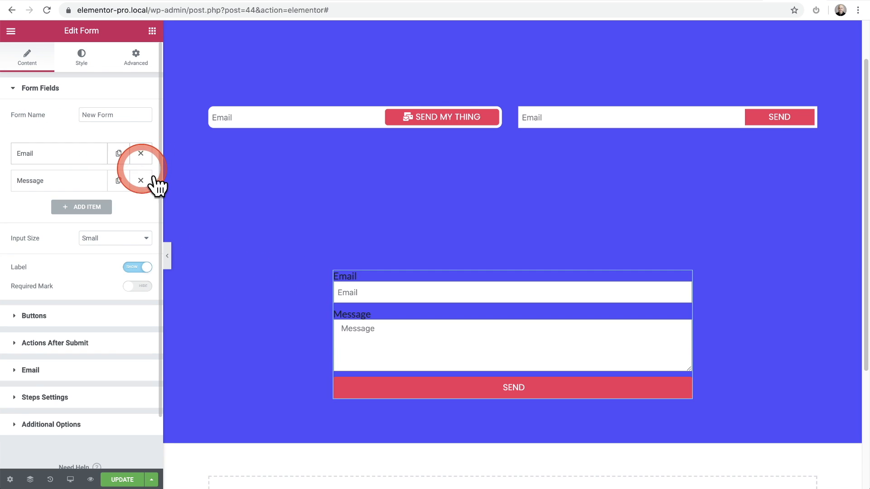
left_click(141, 181)
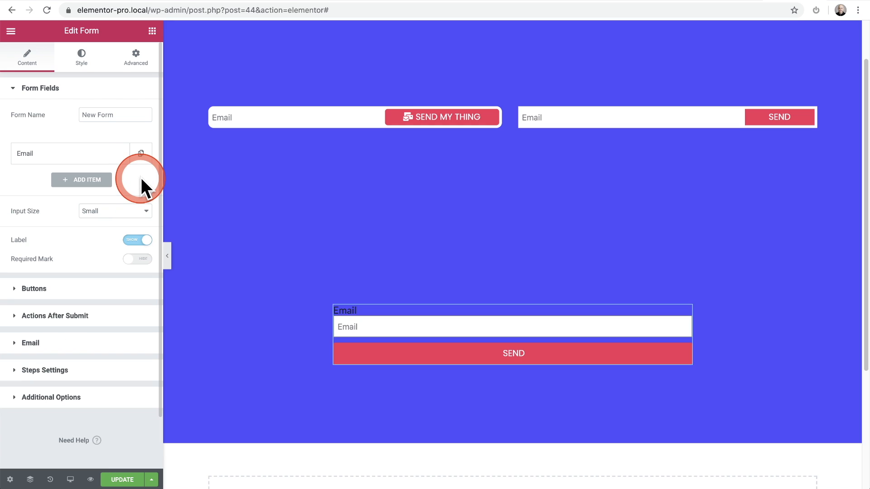
left_click(69, 154)
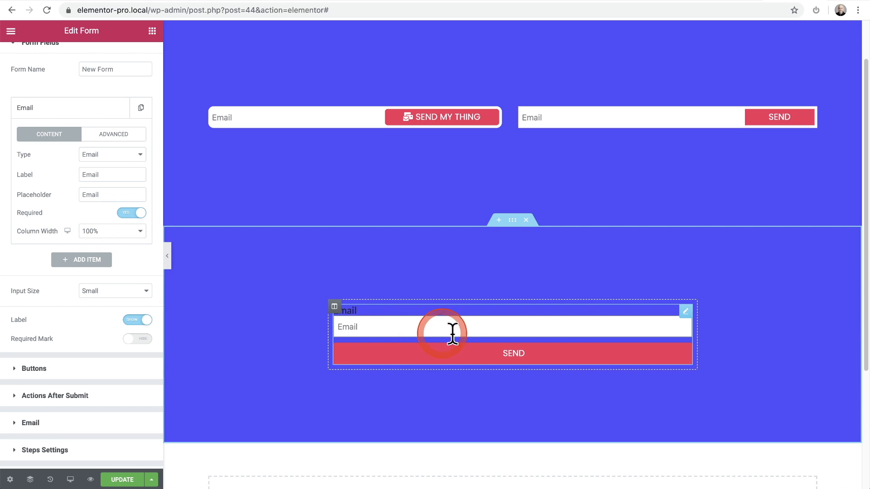
left_click(113, 231)
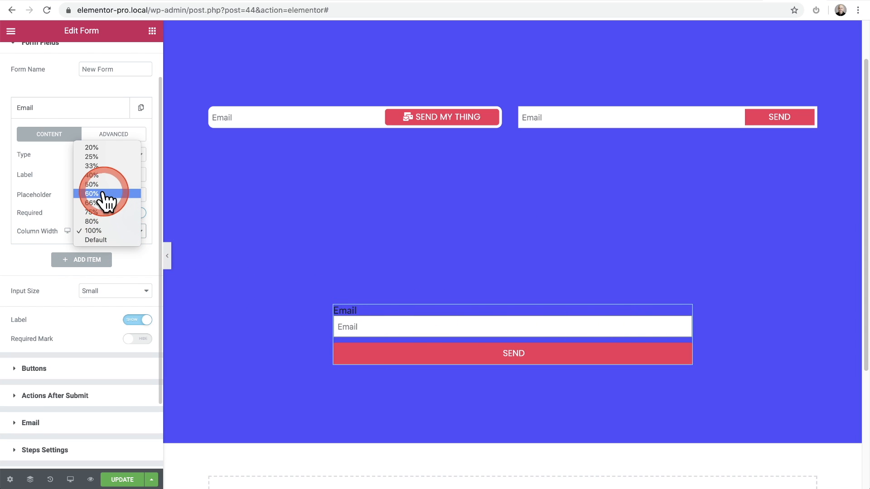
left_click(91, 194)
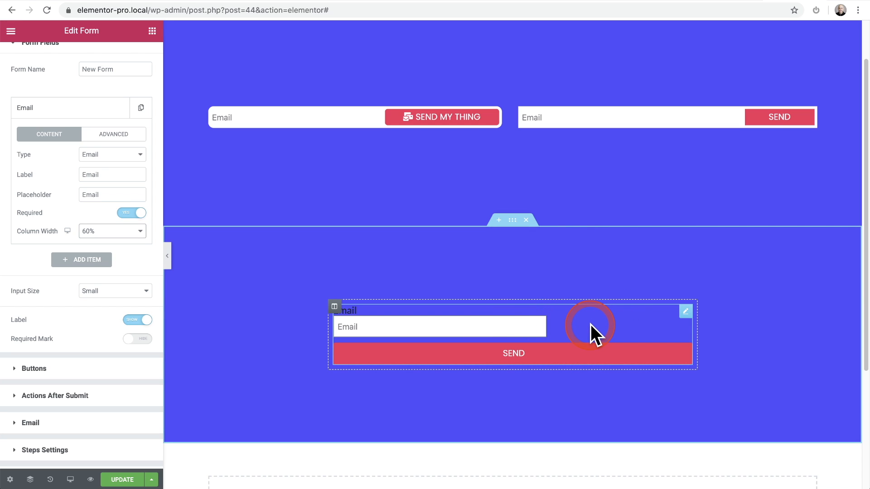
mouse_move(604, 338)
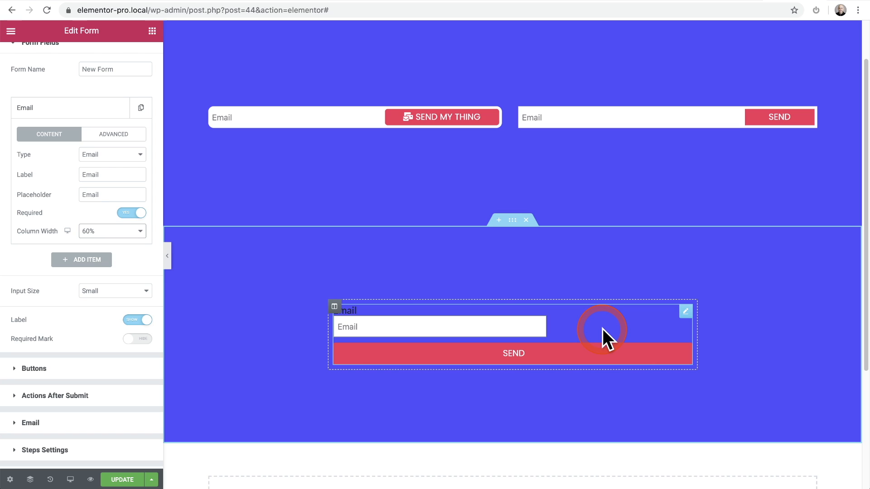
mouse_move(543, 323)
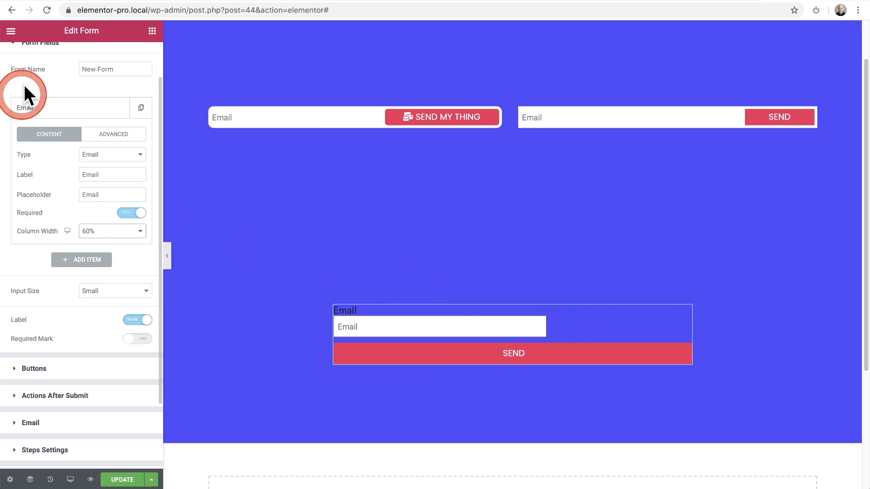
Step: Hide the label above the email field
left_click(25, 108)
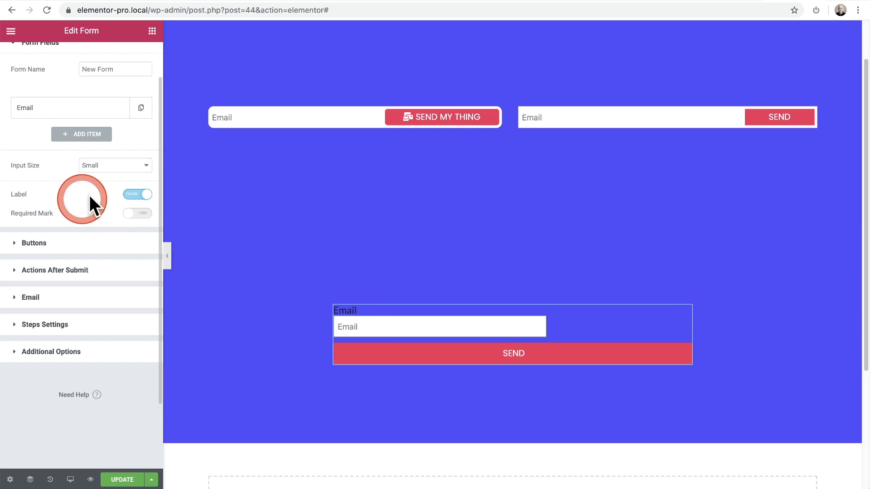
left_click(137, 194)
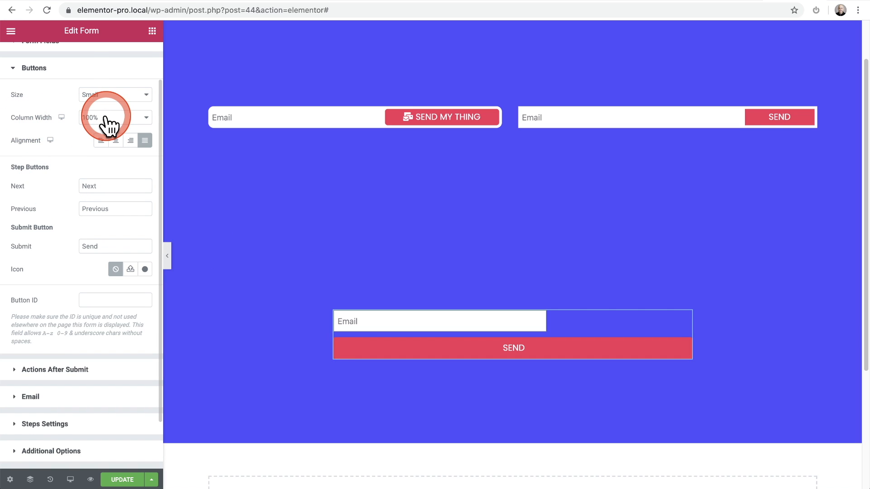
Step: Make the submit button 40% wide beside the field and retitle it 'YES I'M IN'
left_click(115, 117)
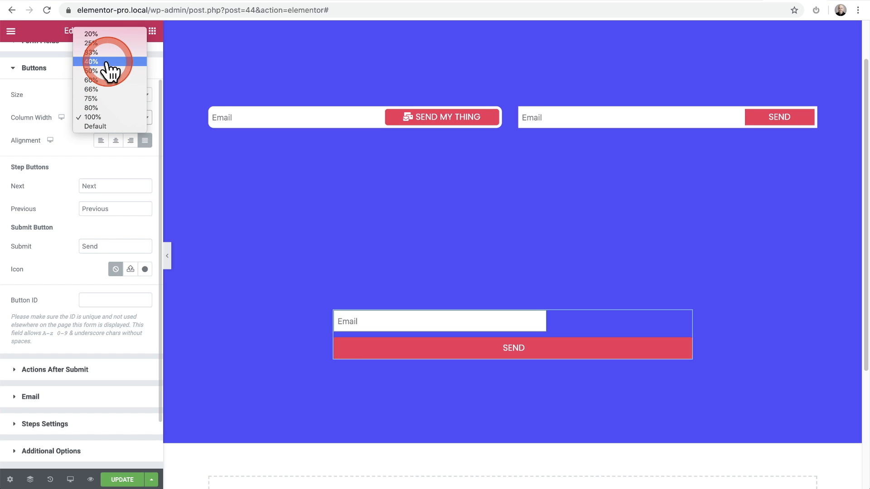
left_click(91, 62)
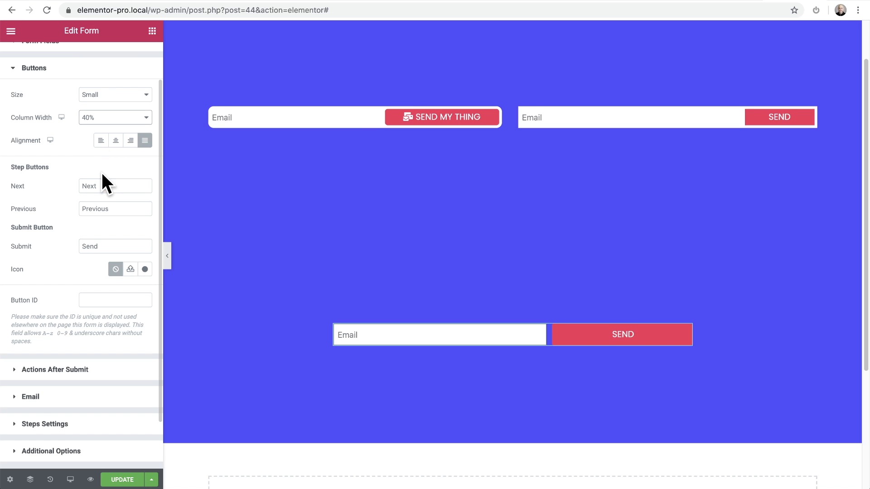
left_click(19, 258)
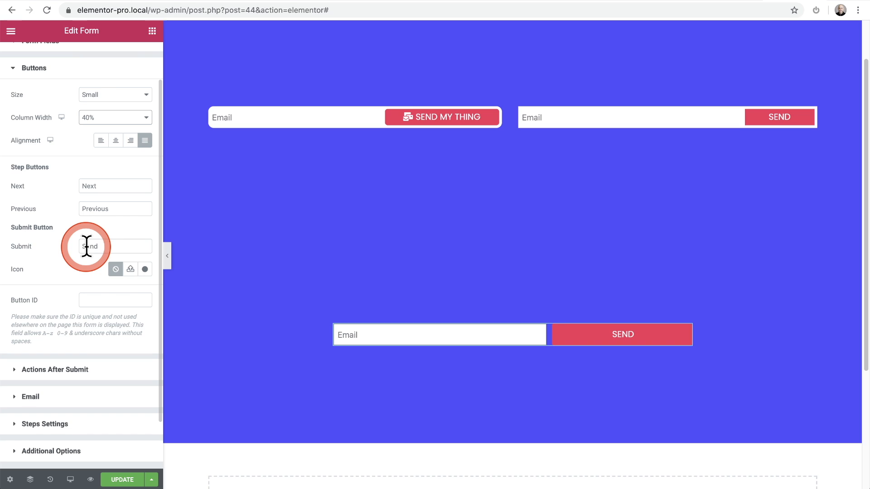
type("YES I'M IN")
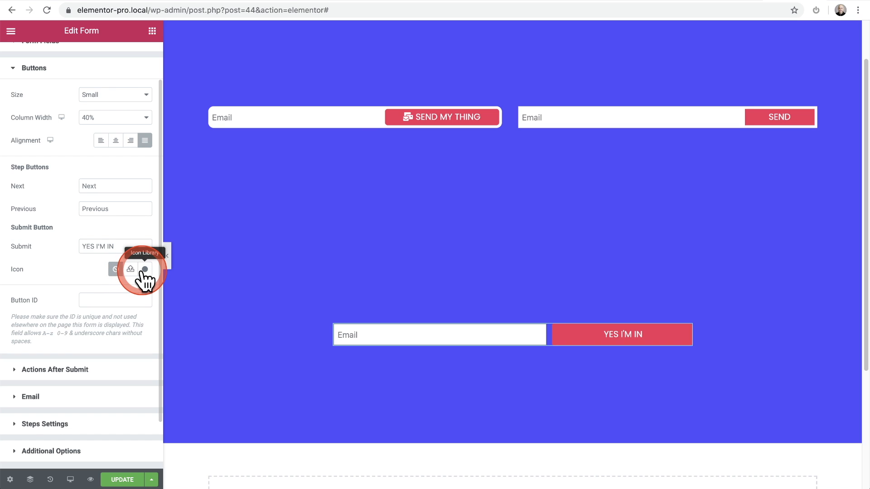
Step: Search the icon library for 'mai' and insert the mail icon before the button text
left_click(143, 271)
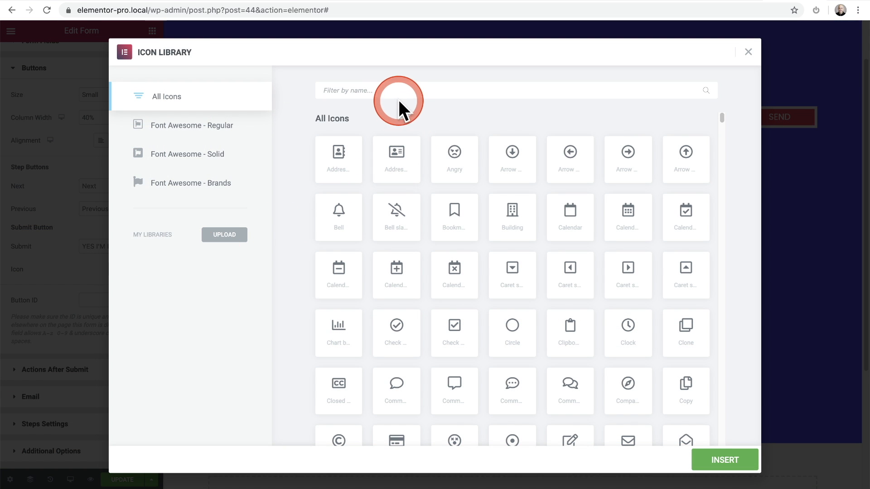
type("mail")
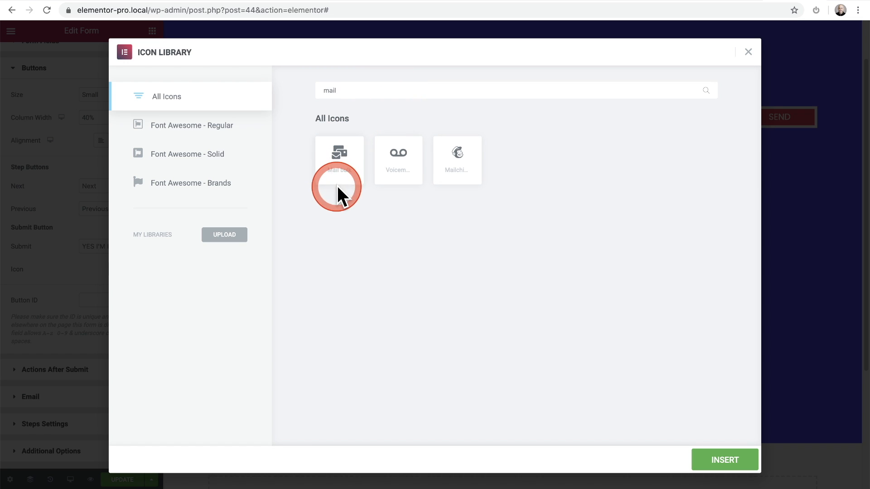
left_click(724, 460)
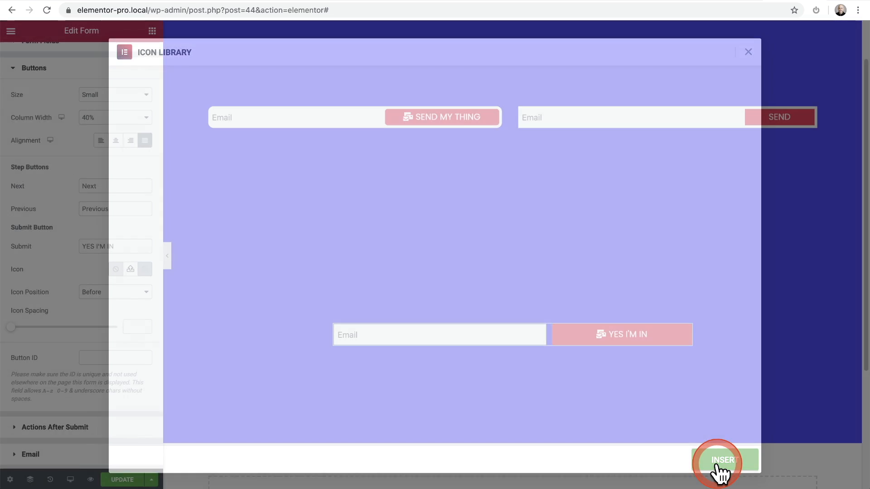
left_click(721, 460)
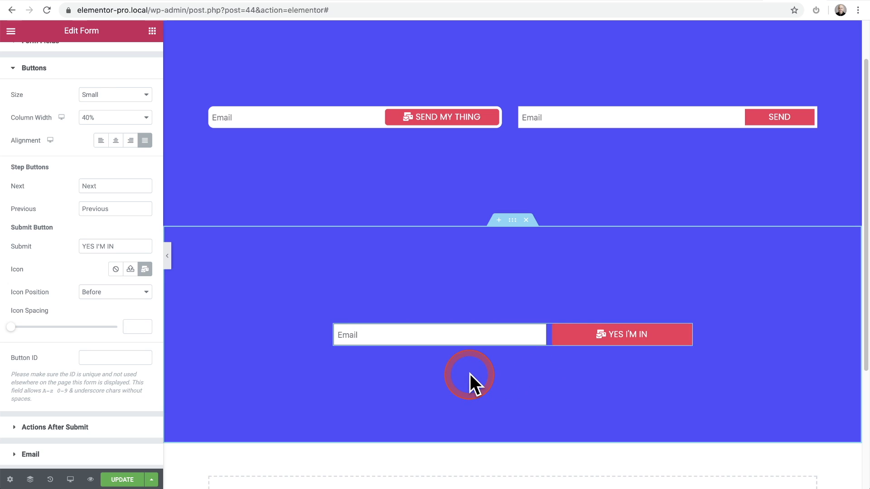
mouse_move(400, 371)
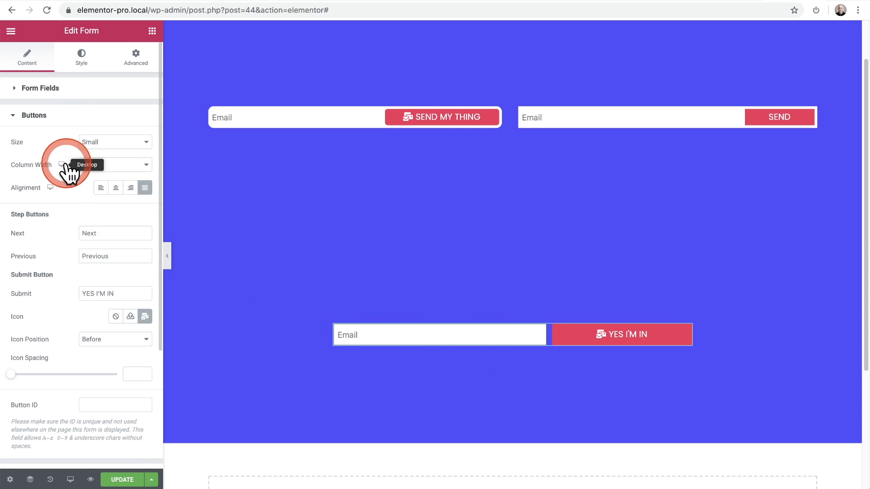
Step: Set the form's Columns Gap to 0 so field and button sit flush
left_click(80, 57)
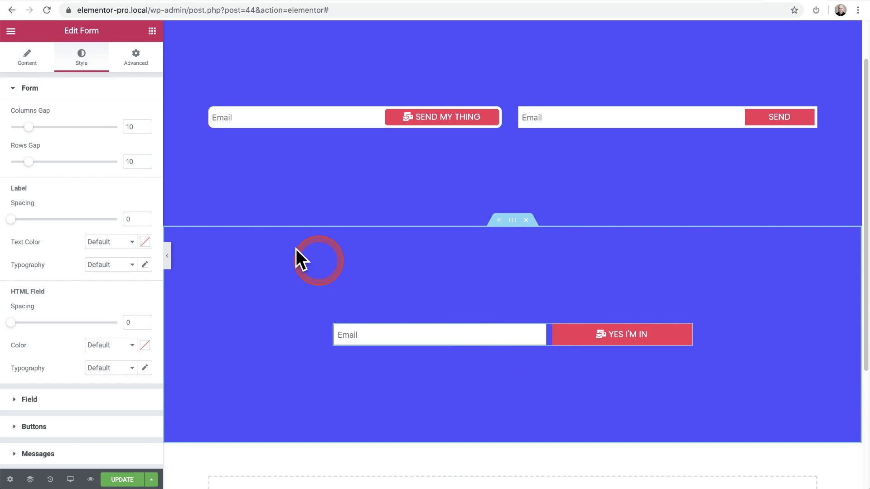
mouse_move(31, 126)
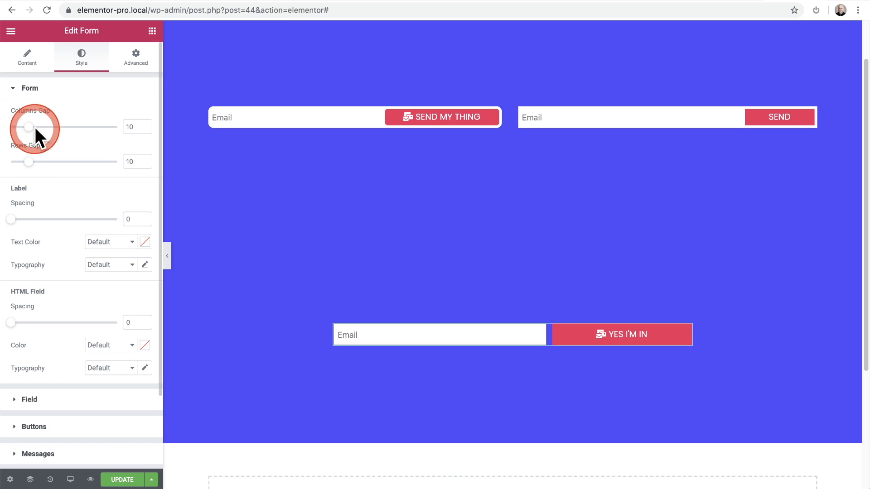
left_click_drag(29, 127, 10, 127)
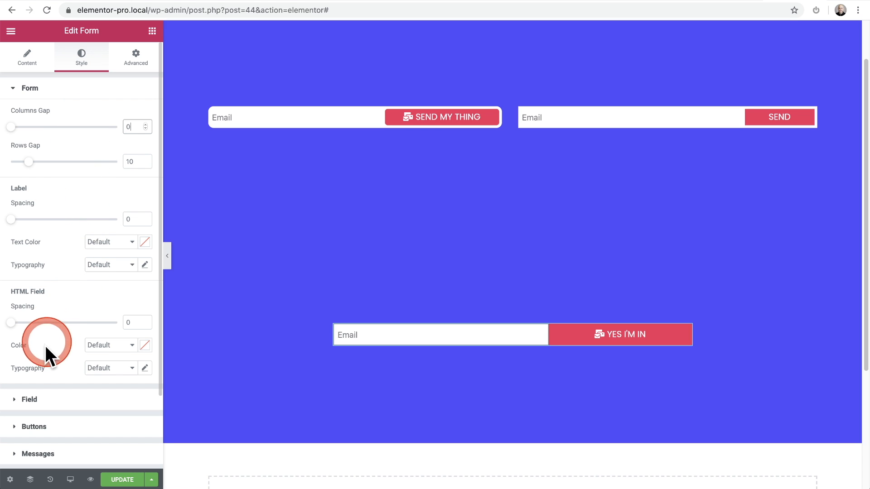
Step: Give the email field a 10 px border radius with the right corners unlinked and squared to 0
left_click(30, 87)
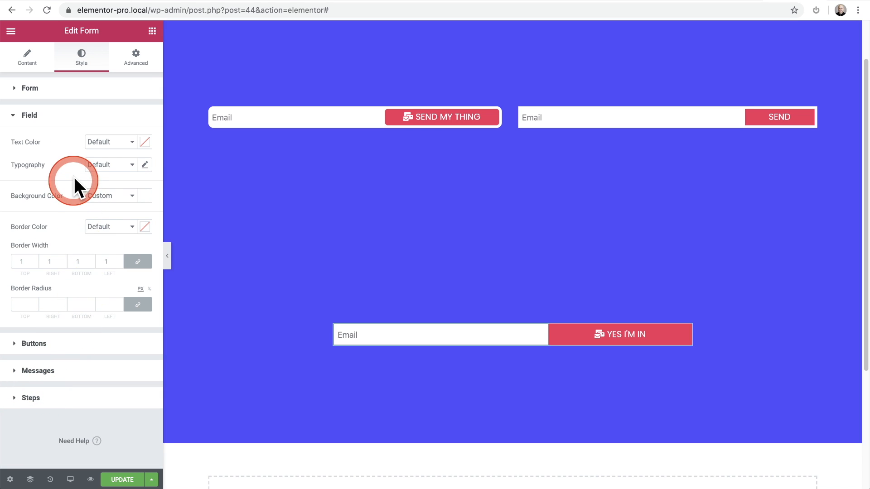
mouse_move(61, 200)
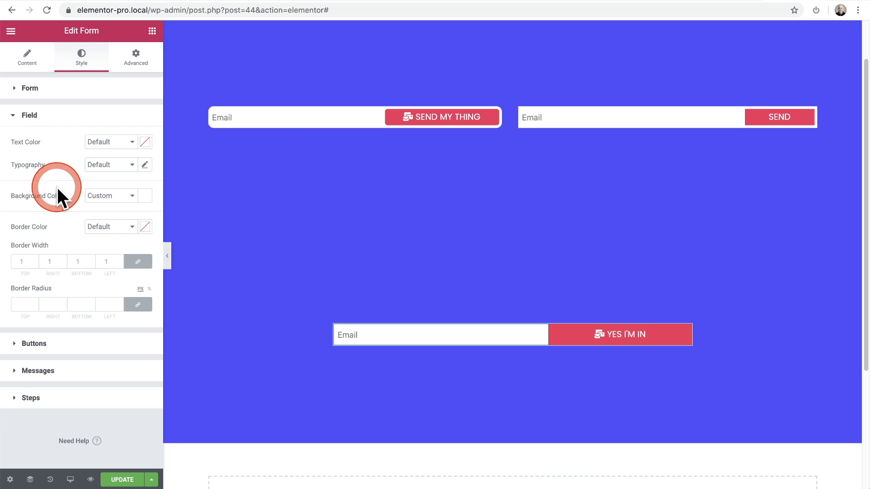
mouse_move(33, 291)
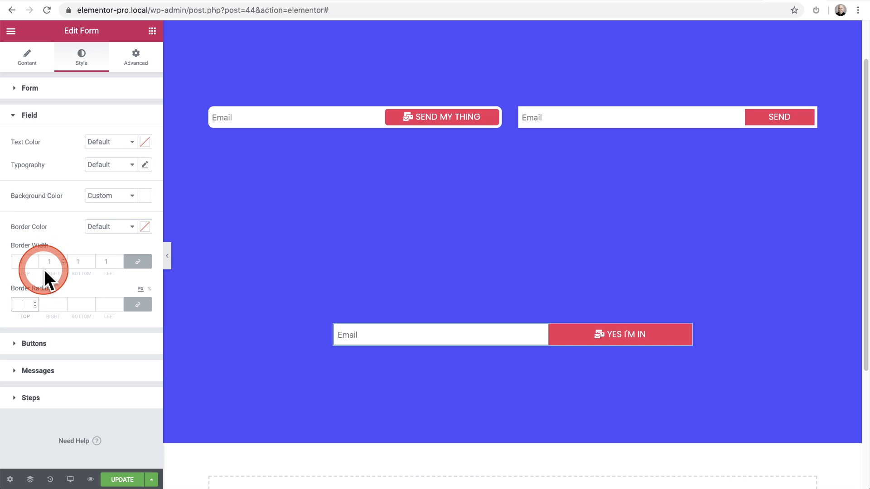
type("10")
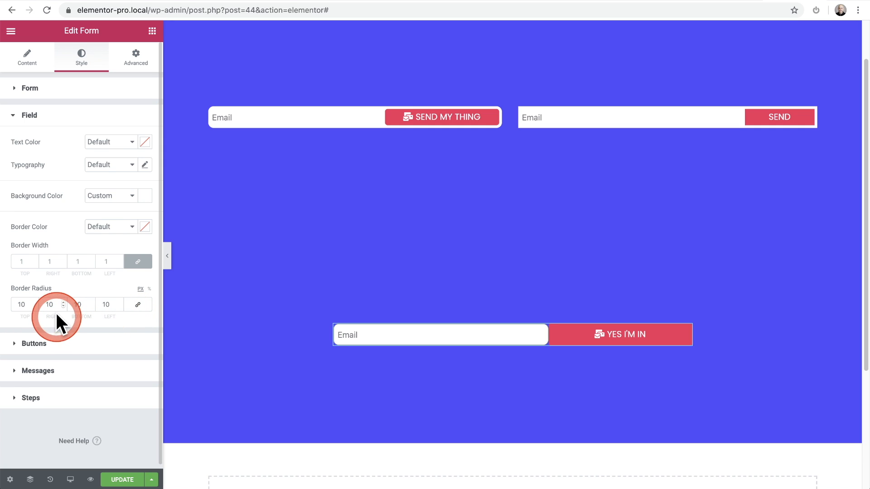
left_click(48, 304)
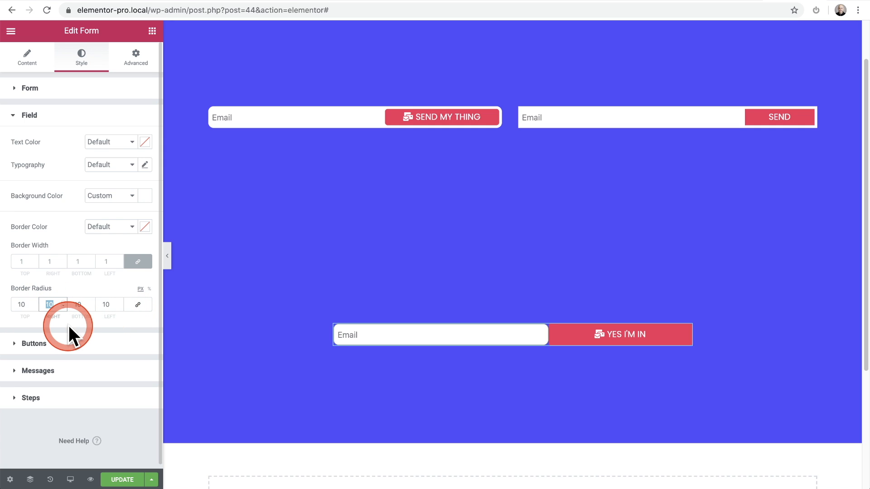
left_click(63, 306)
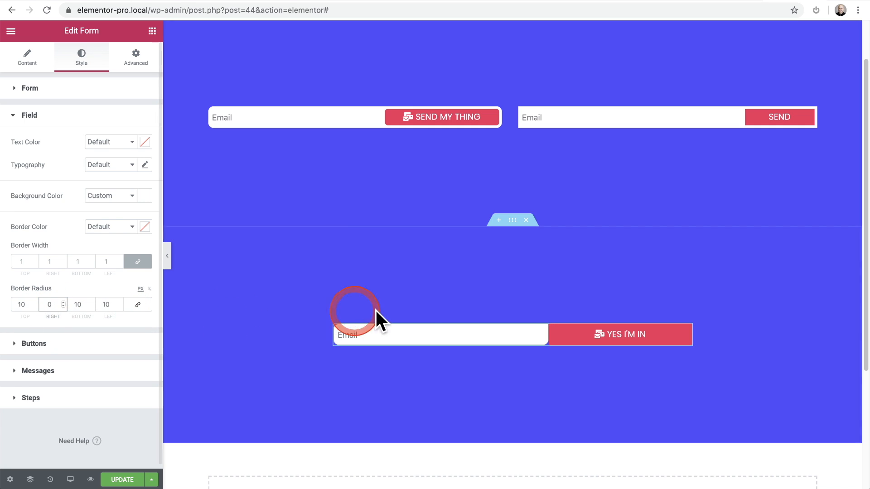
left_click(78, 304)
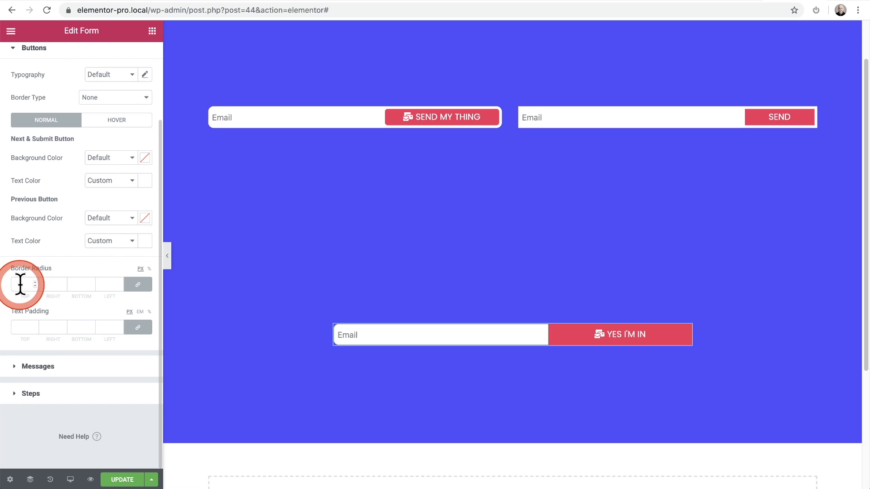
Step: Round the button corners by 10 and give it a solid border
left_click(21, 284)
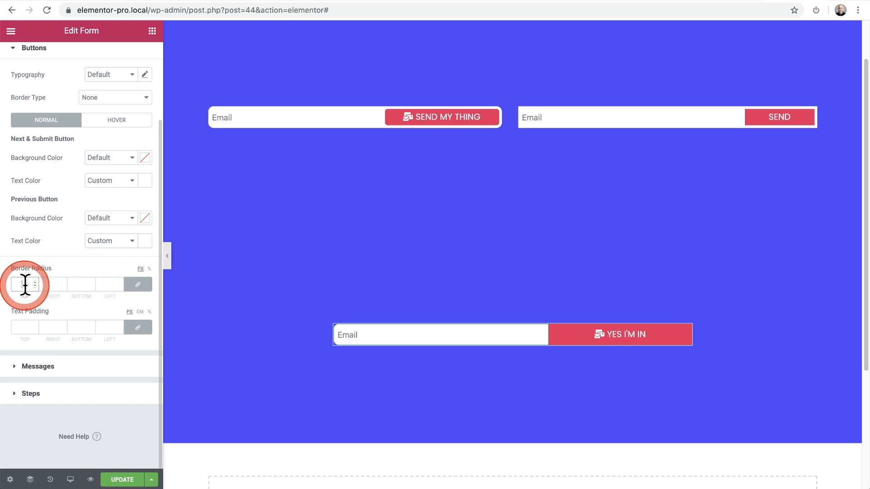
type("10")
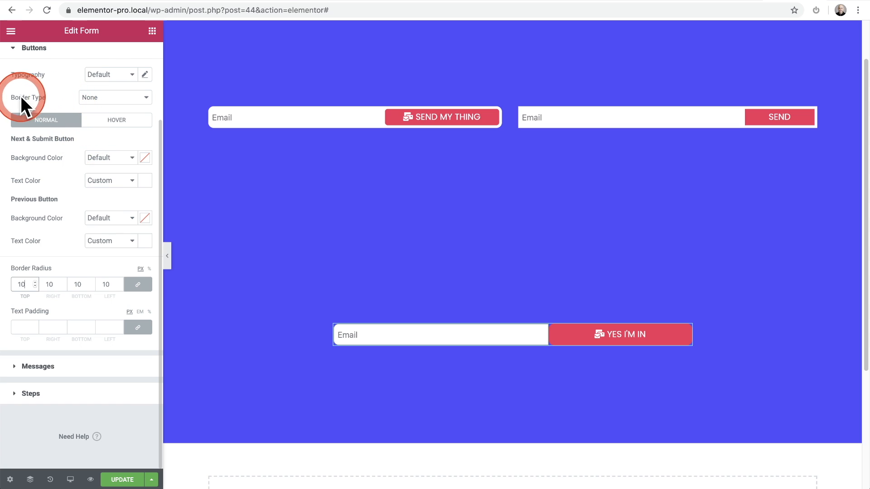
left_click(115, 97)
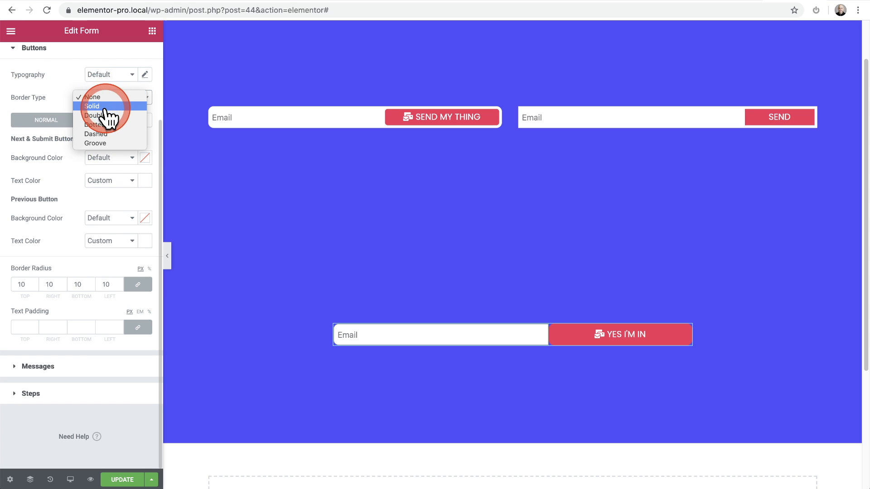
left_click(93, 106)
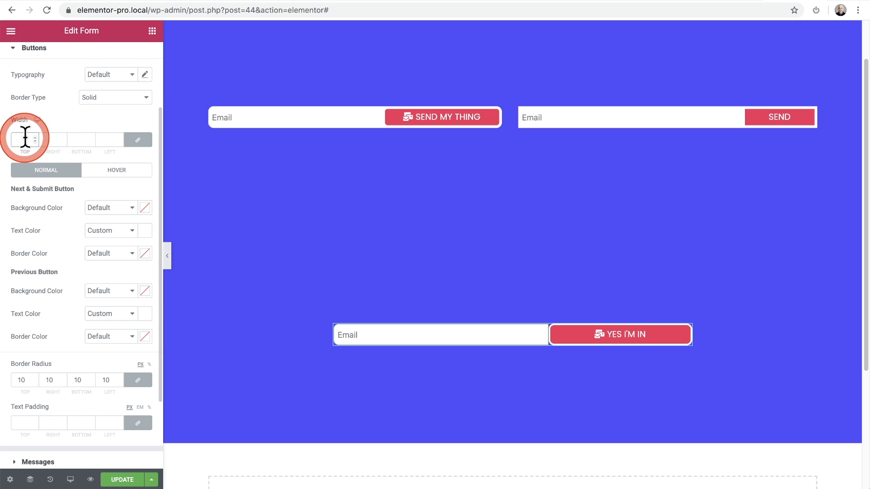
Step: Set the button border width to 5 after first entering 10
type("10")
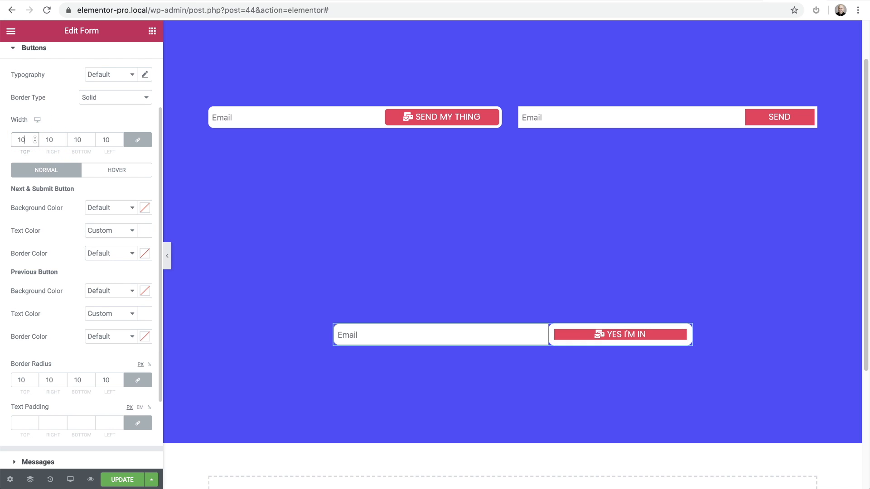
left_click(22, 140)
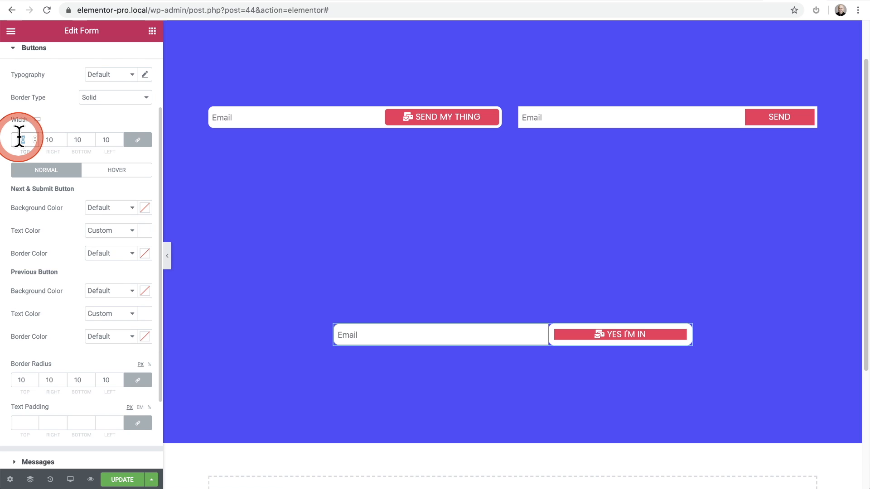
type("5")
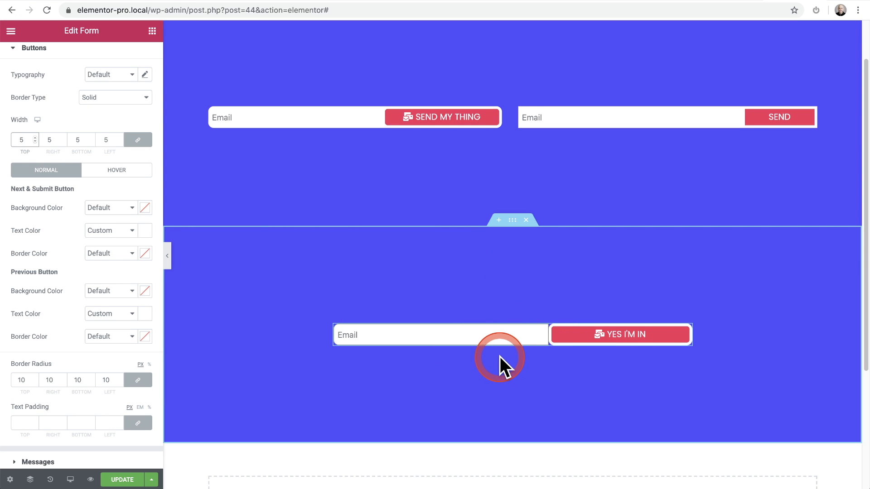
Step: Enter custom CSS 'selector .elementor-field-group { margin-right: -10px; }' in the Advanced settings
left_click(620, 335)
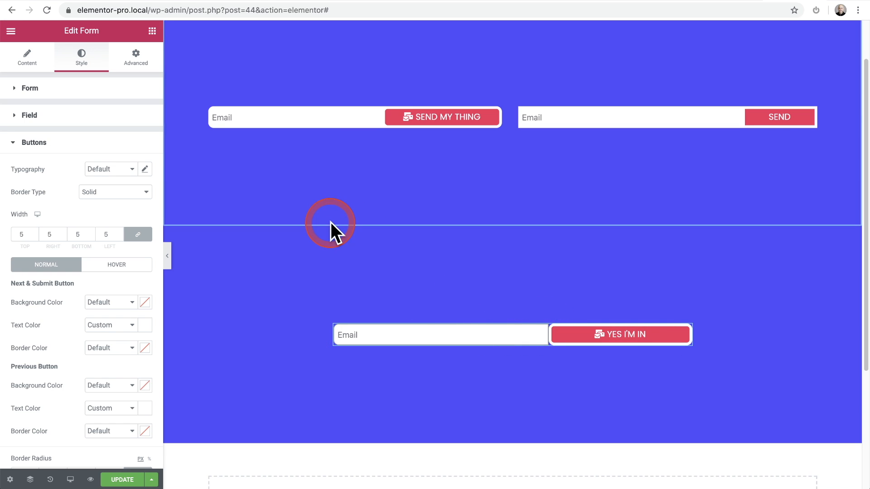
left_click(135, 57)
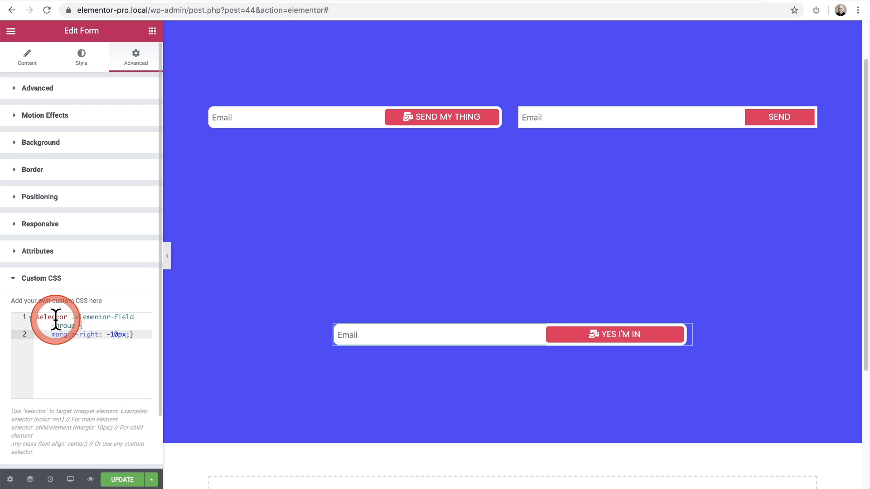
left_click(55, 321)
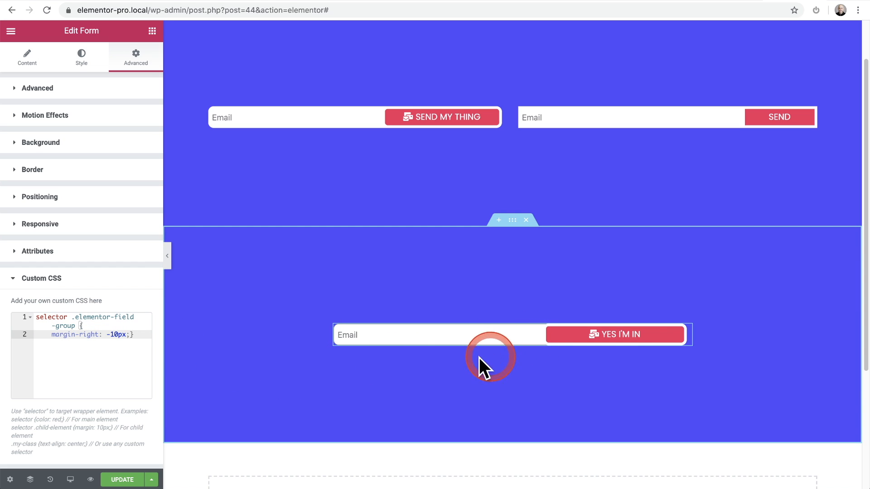
mouse_move(515, 372)
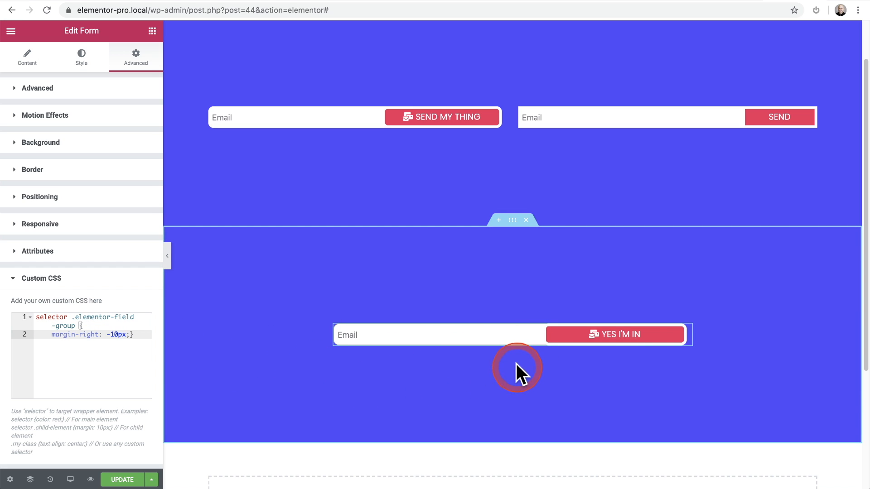
mouse_move(564, 386)
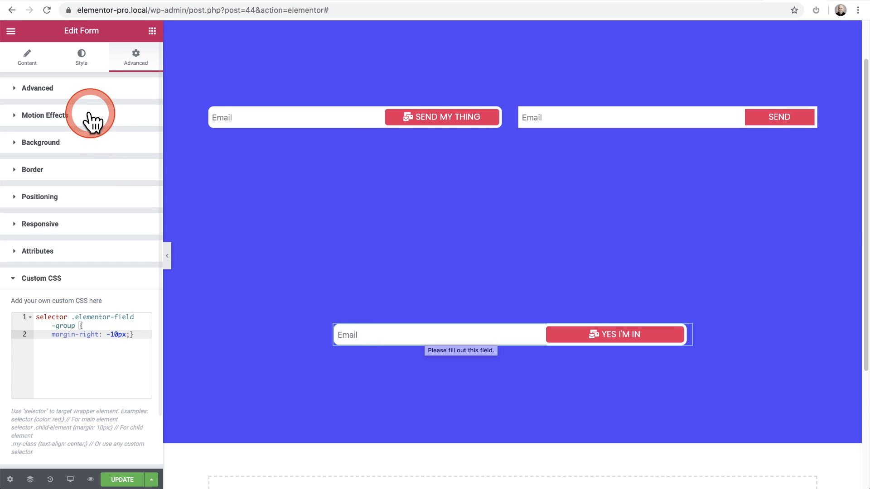
Step: Set the email field's border width to 0 so it meets the button cleanly
left_click(81, 58)
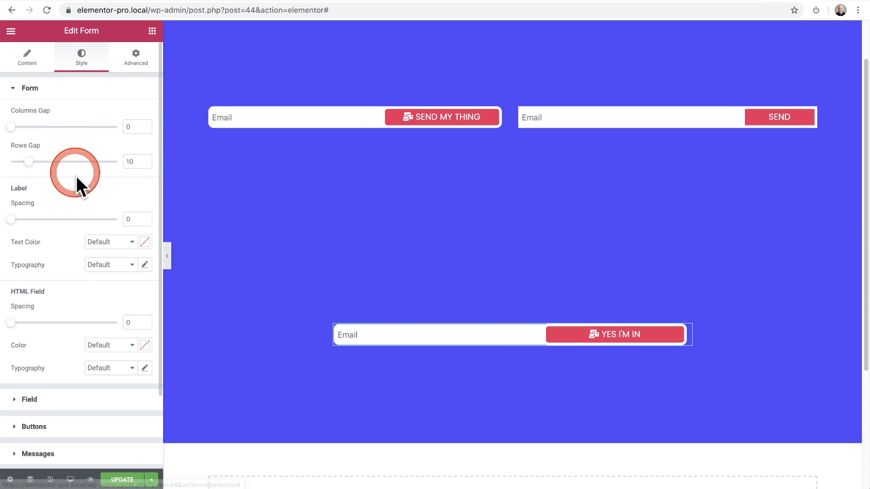
left_click(29, 88)
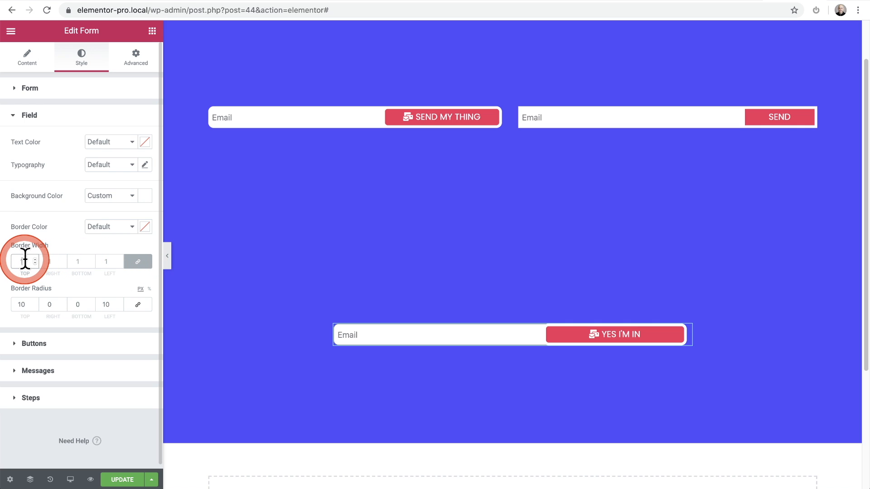
type("0")
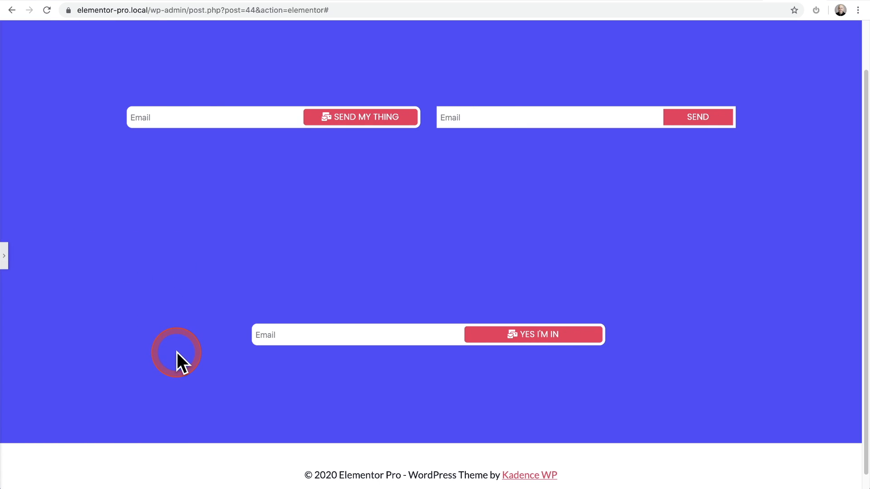
mouse_move(535, 391)
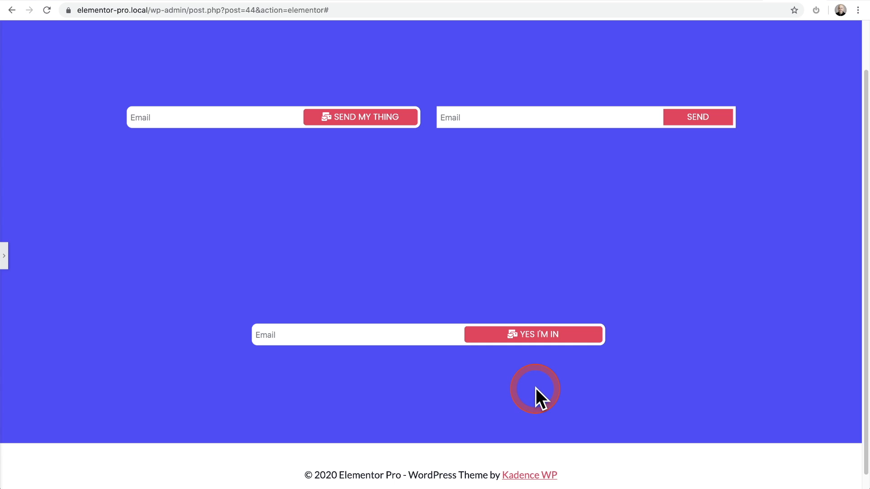
mouse_move(468, 326)
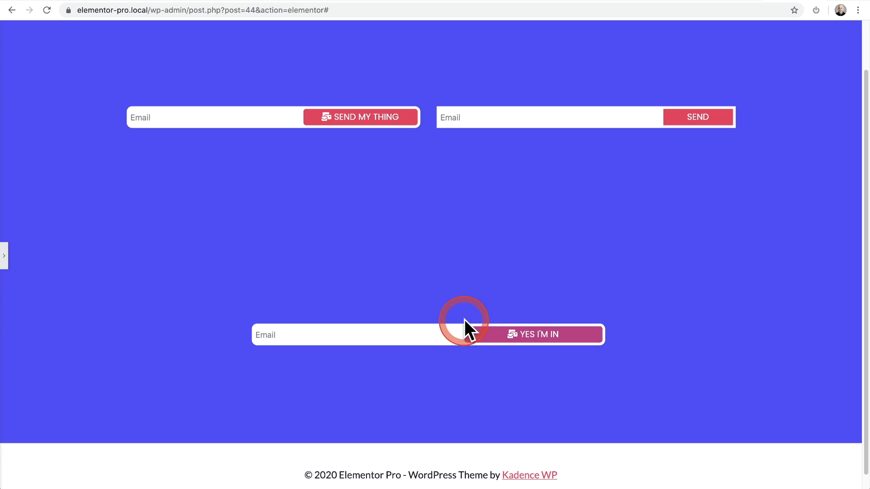
mouse_move(448, 339)
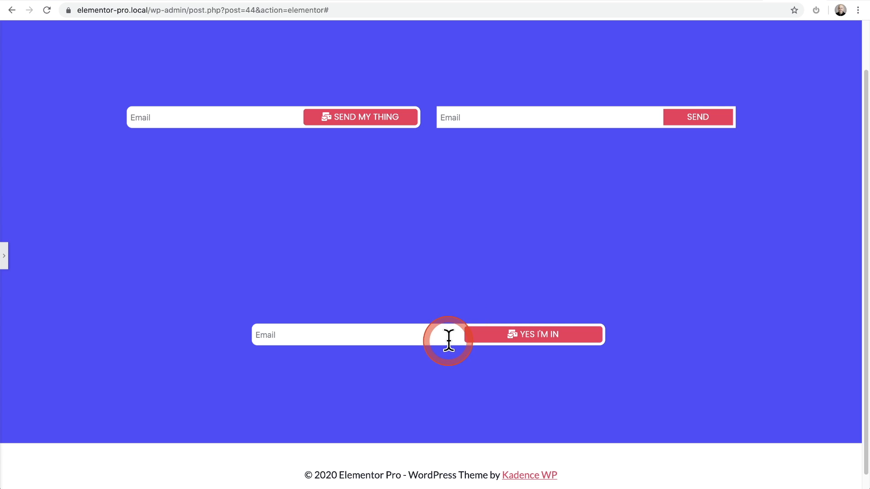